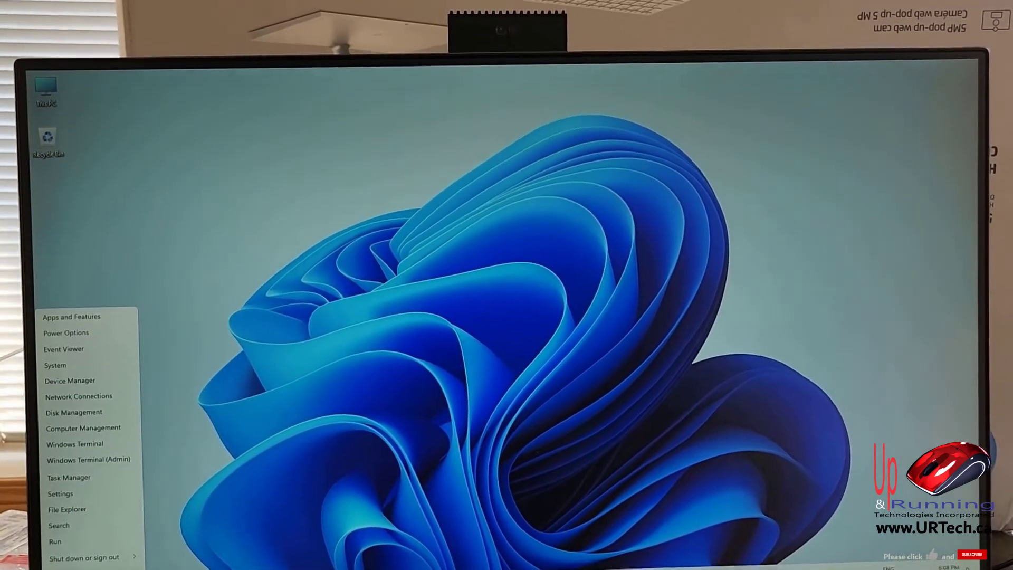
# Step: Expand 'Shut down or sign out' in the Win+X menu to show Restart
pyautogui.click(86, 555)
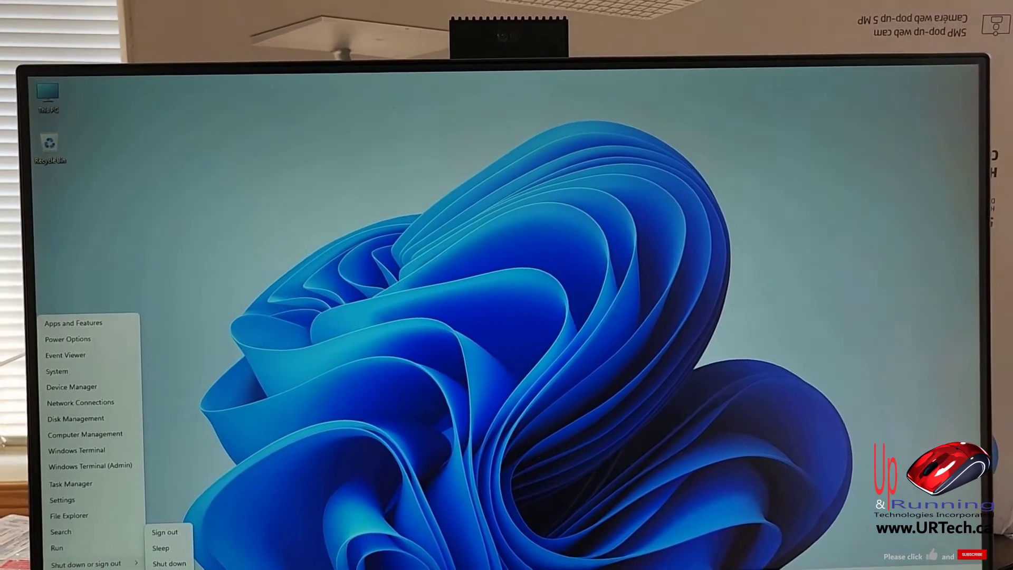